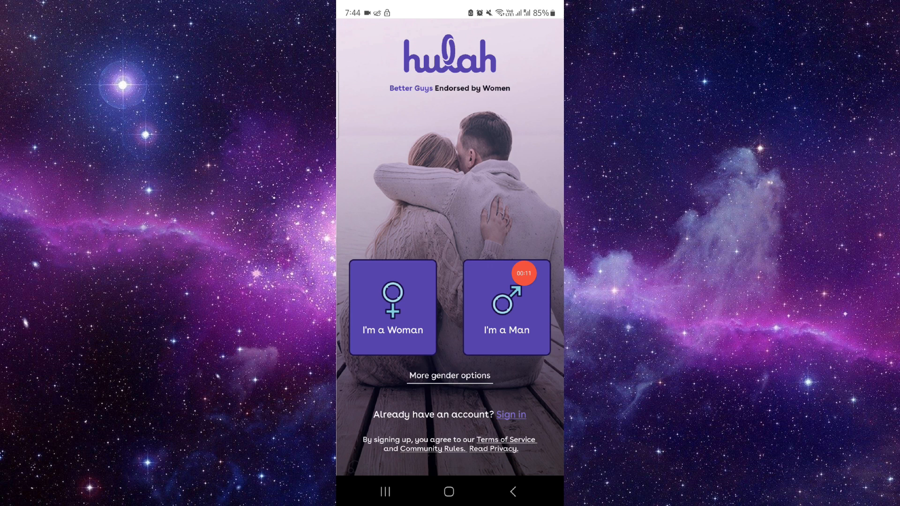
# Select the "I'm a Man" gender option on the Hulah welcome screen to reach phone number entry.
pyautogui.click(505, 306)
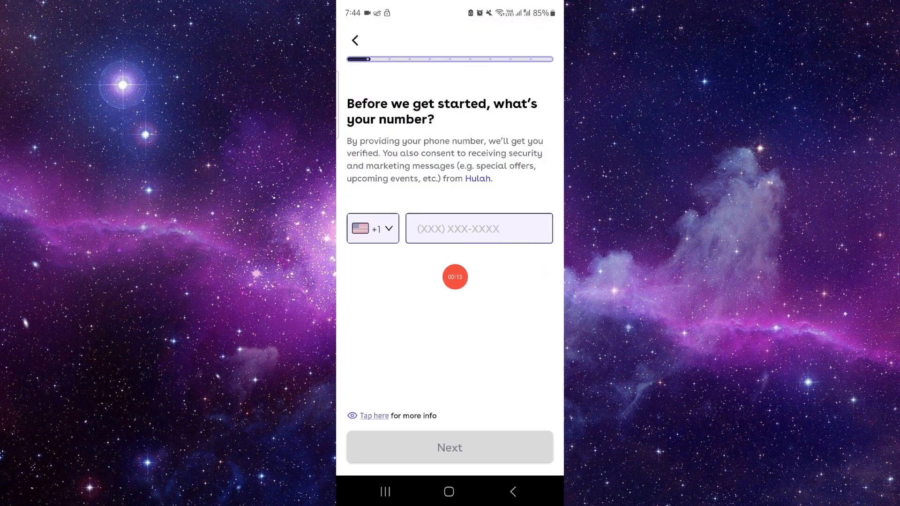